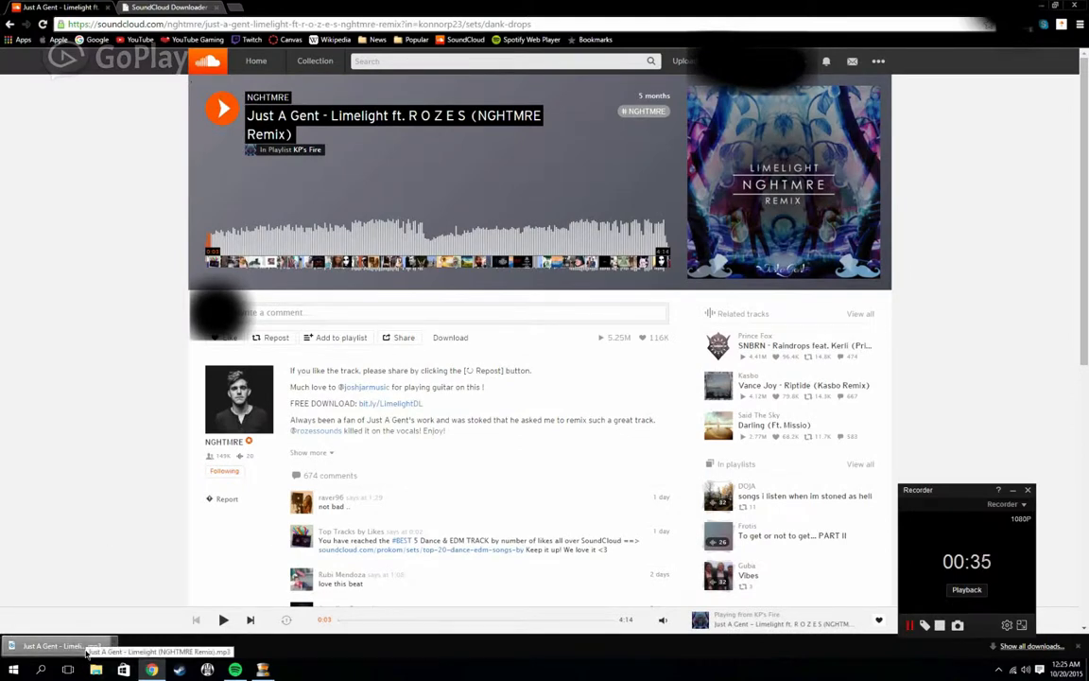
- Switch from the SoundCloud 'Limelight (NGHTMRE Remix)' page to Spotify's settings window
click(234, 669)
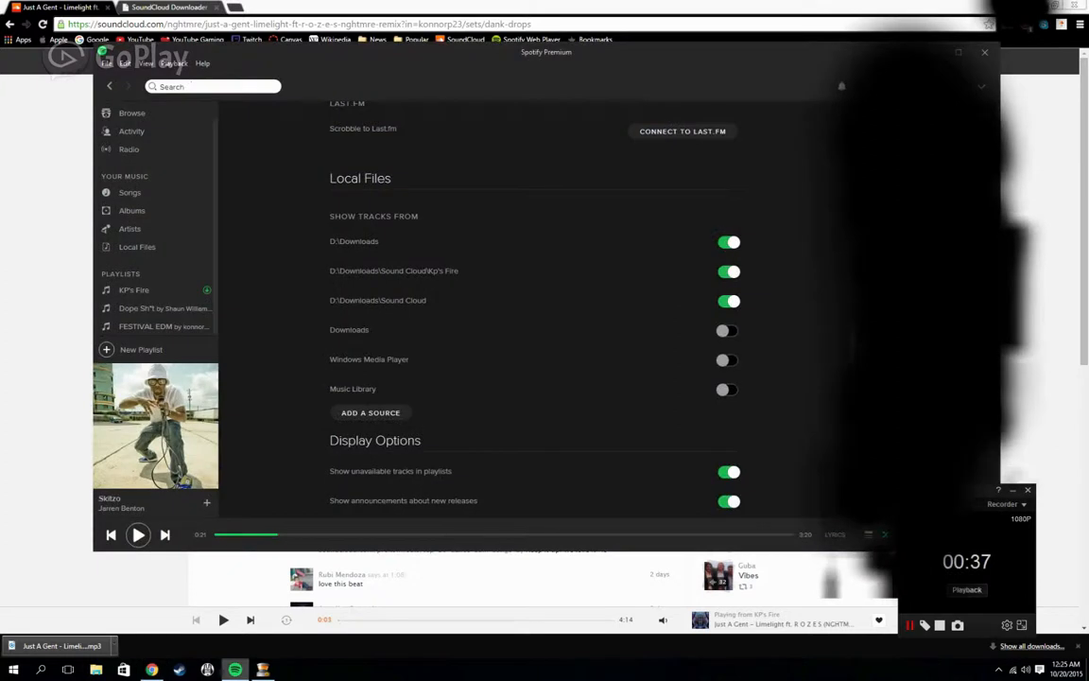
- Start adding a new Local Files source folder from Settings, showing the folder browser
click(125, 64)
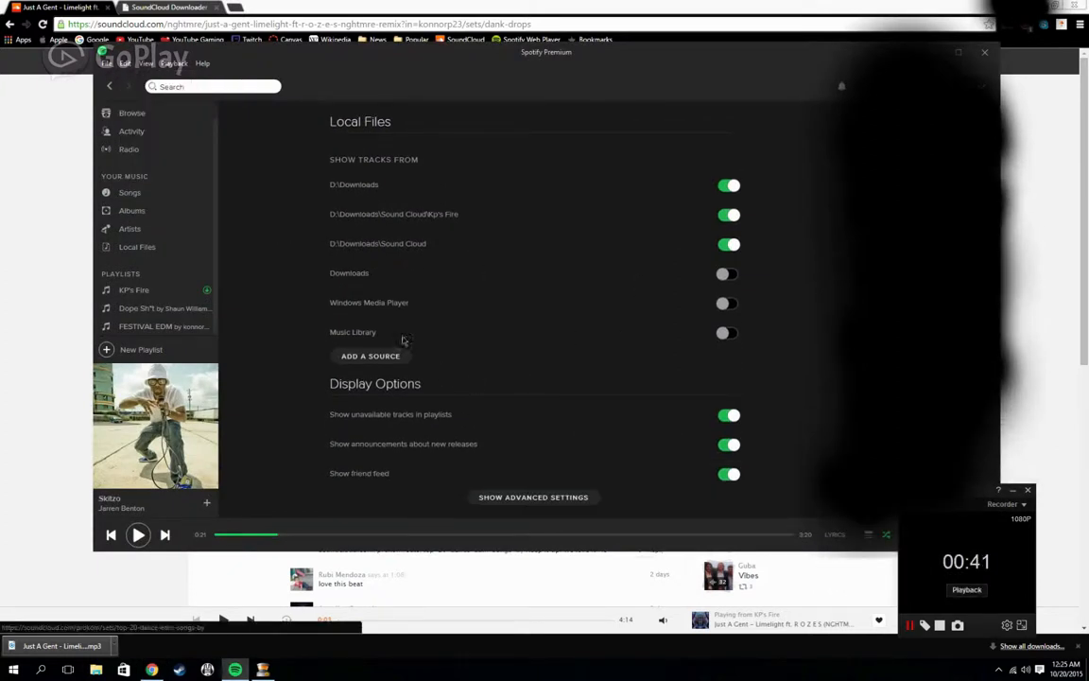
click(371, 355)
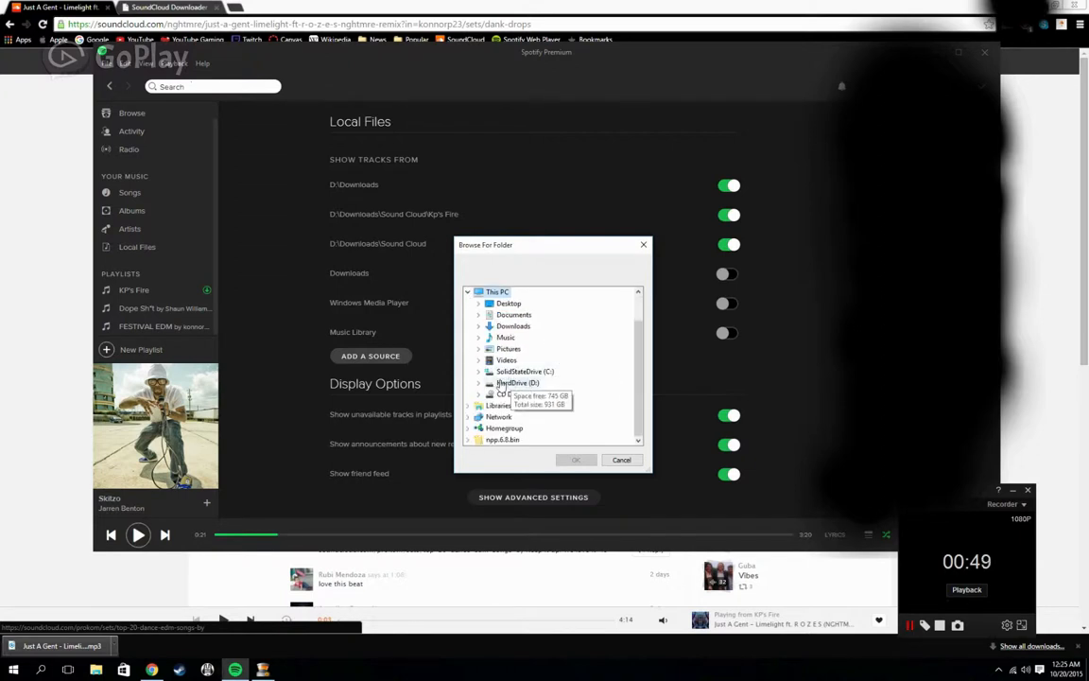
- Dismiss the folder browser and show the Local Files library listing the Limelight remix
click(478, 359)
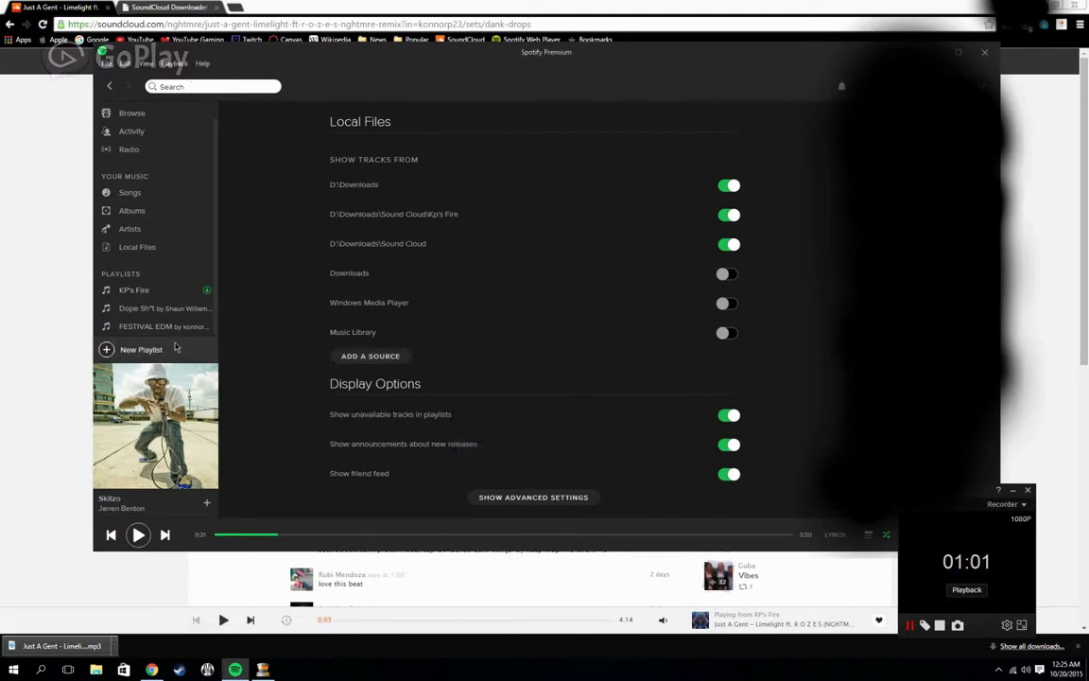
click(136, 245)
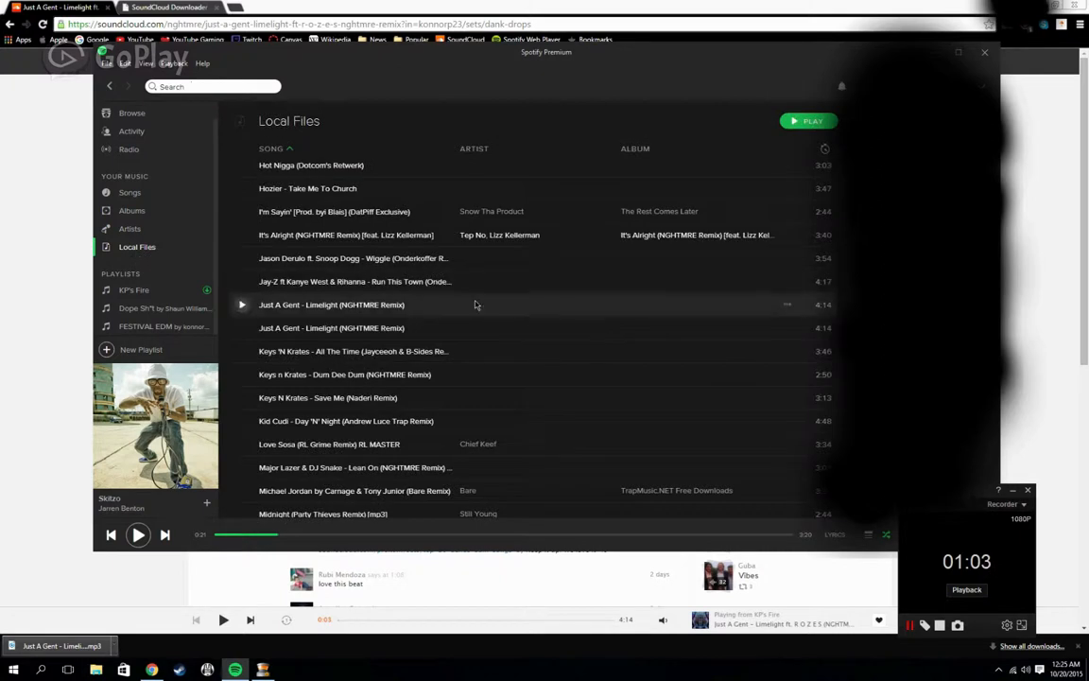
mouse_move(307, 329)
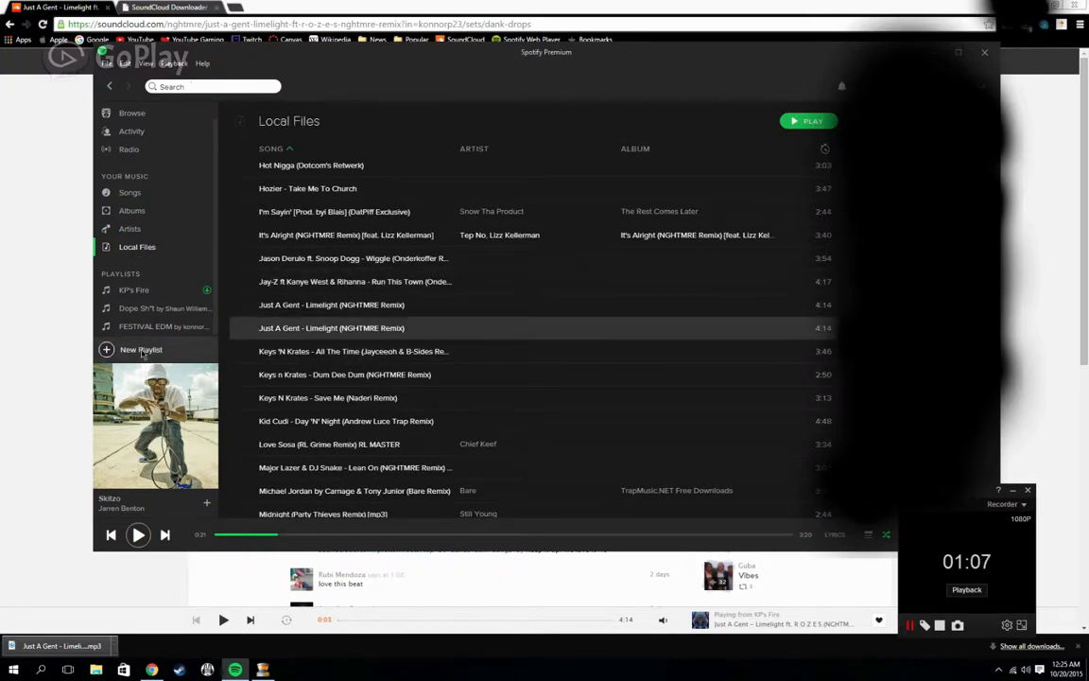
- Create a new playlist holding 'Just A Gent - Limelight (NGHTMRE Remix)' and switch on Available Offline
click(142, 347)
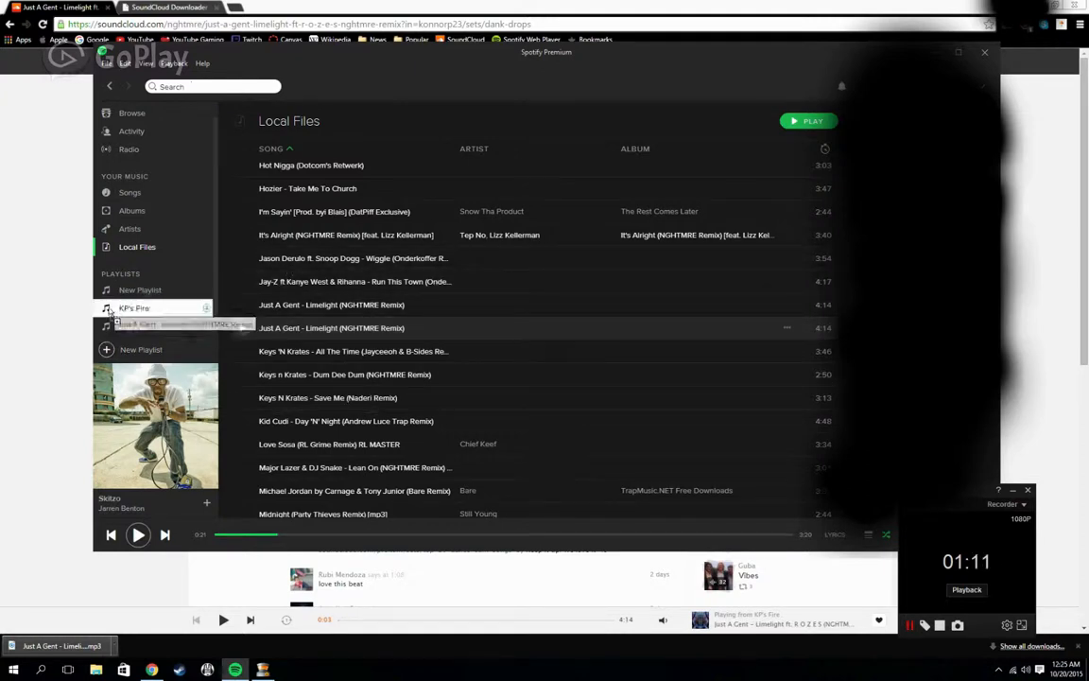
click(140, 289)
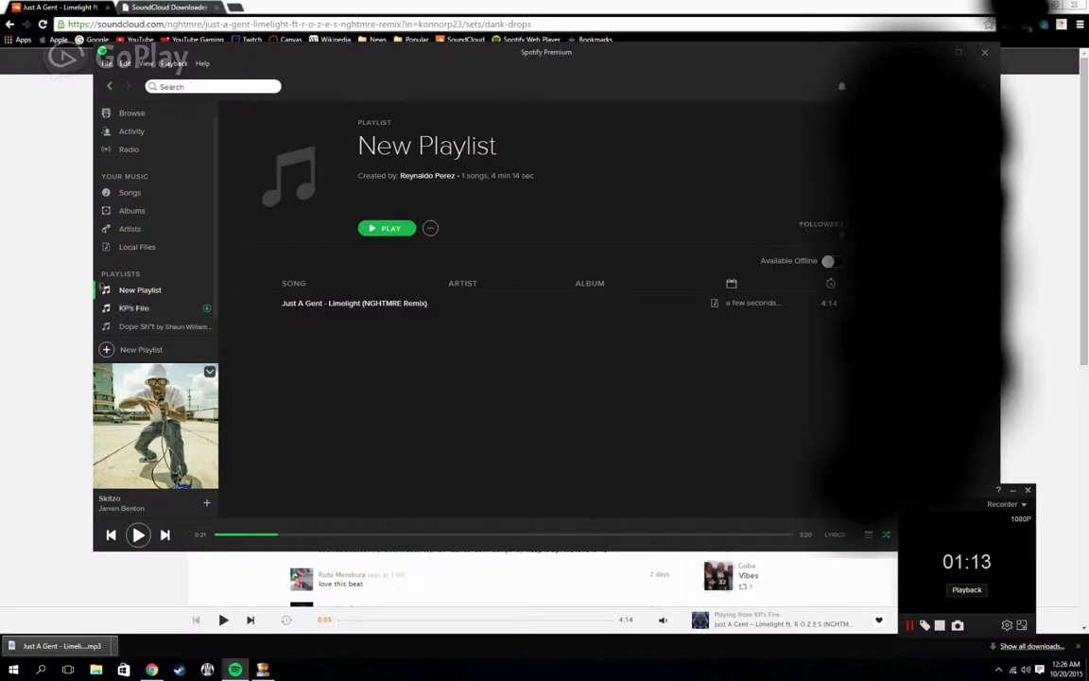
click(830, 261)
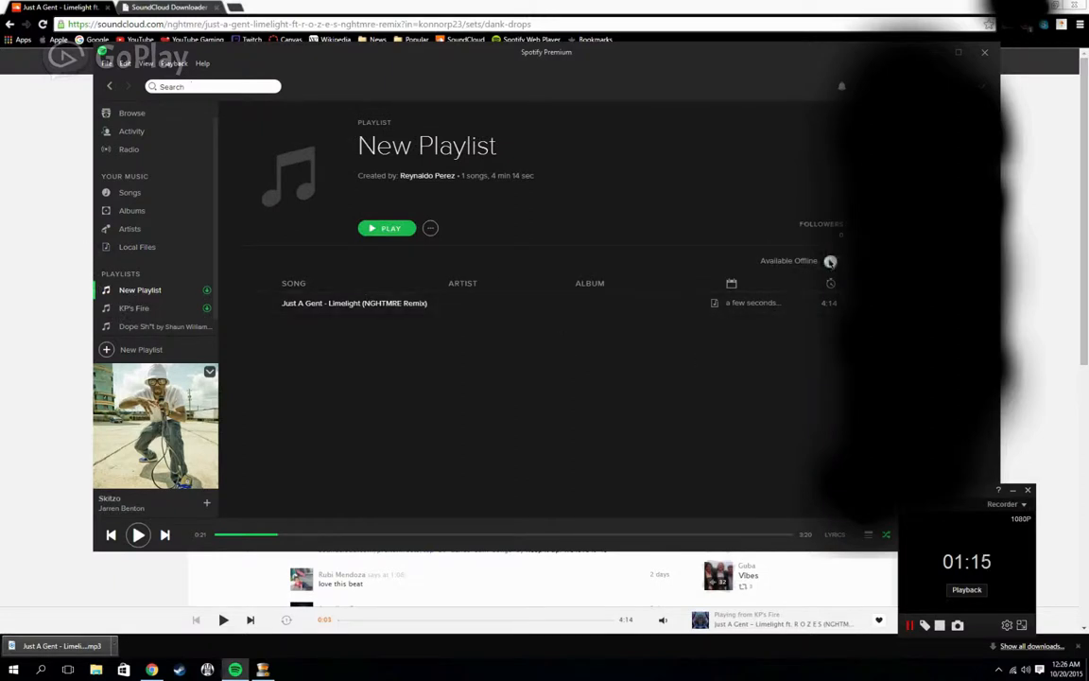
click(834, 261)
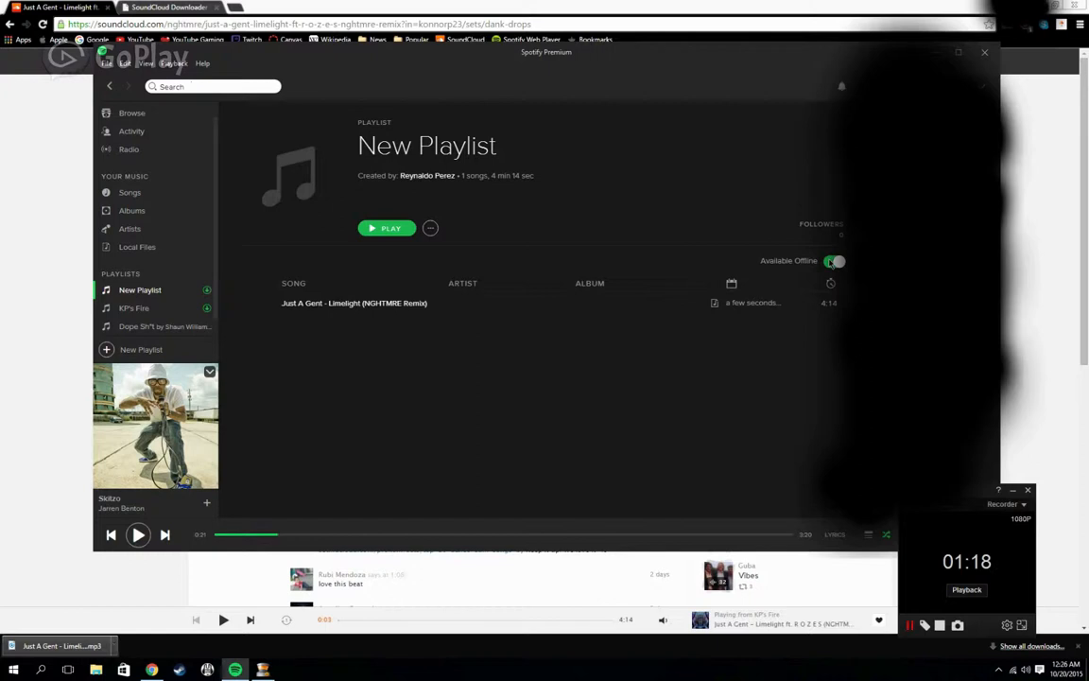